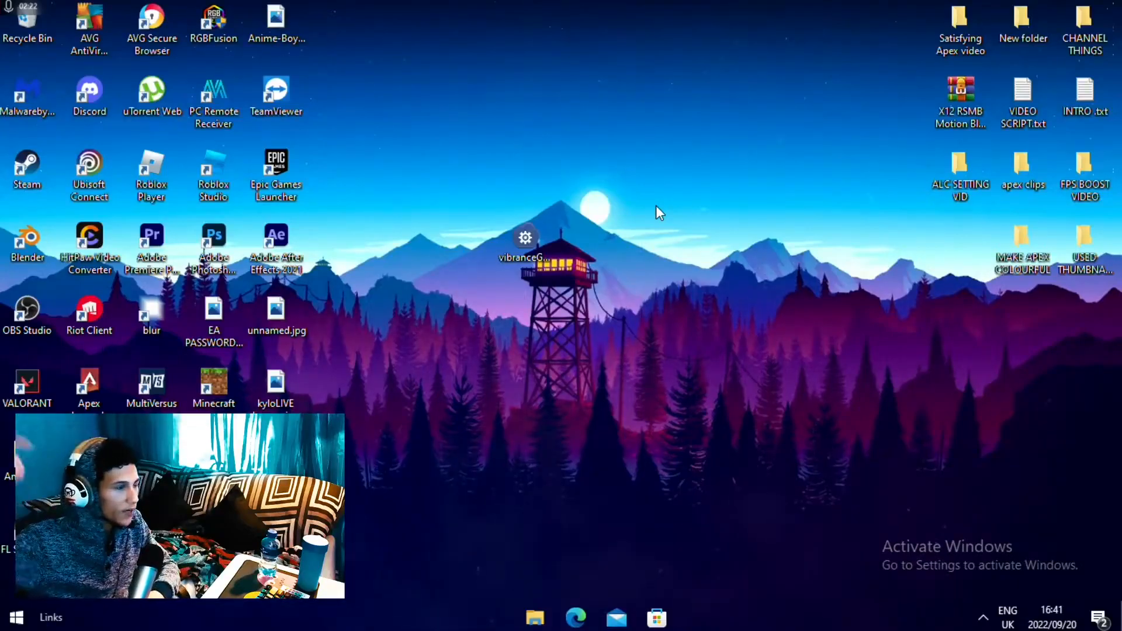
Step: Launch vibranceGUI.exe from the desktop so its settings window opens
click(525, 247)
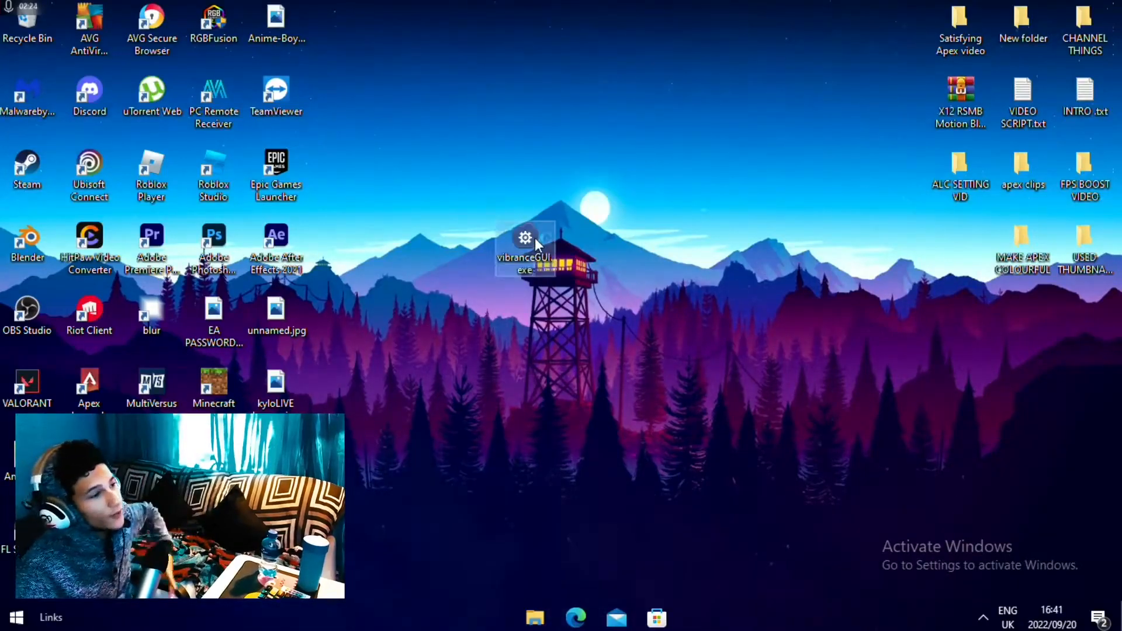
double_click(525, 247)
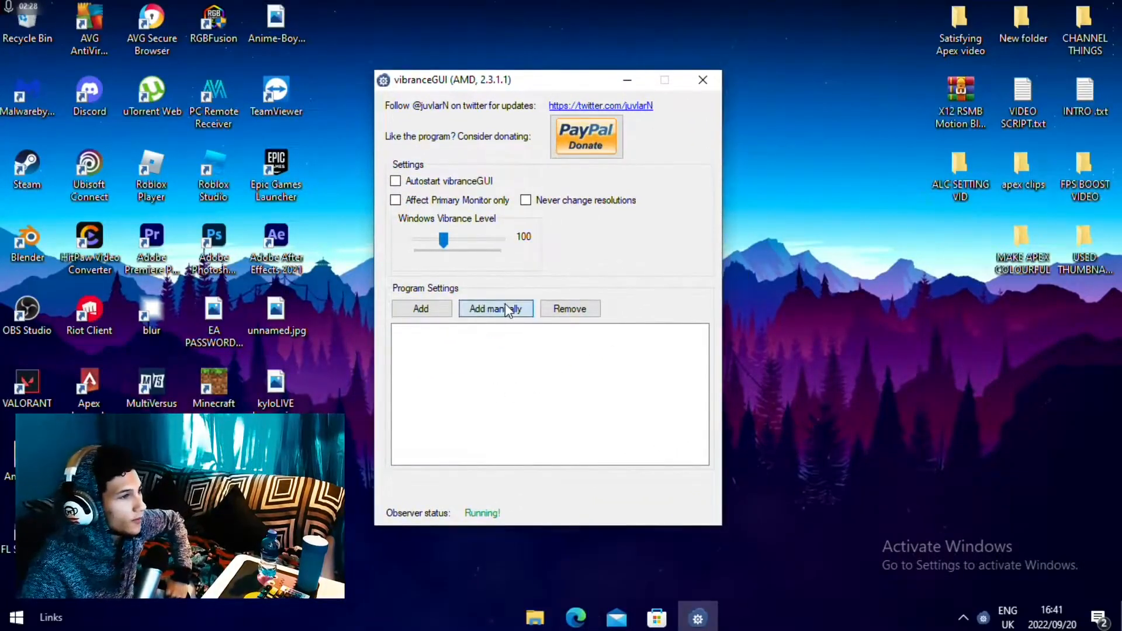
Step: Start adding a program manually and navigate the browse dialog to the Games (D:) drive
click(494, 308)
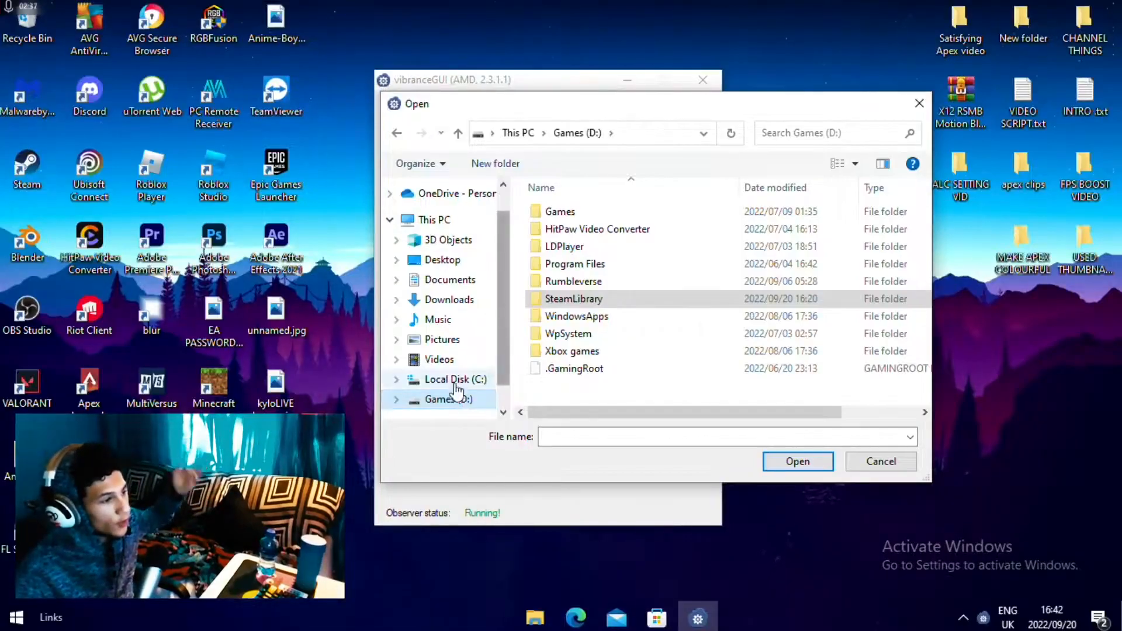
click(454, 378)
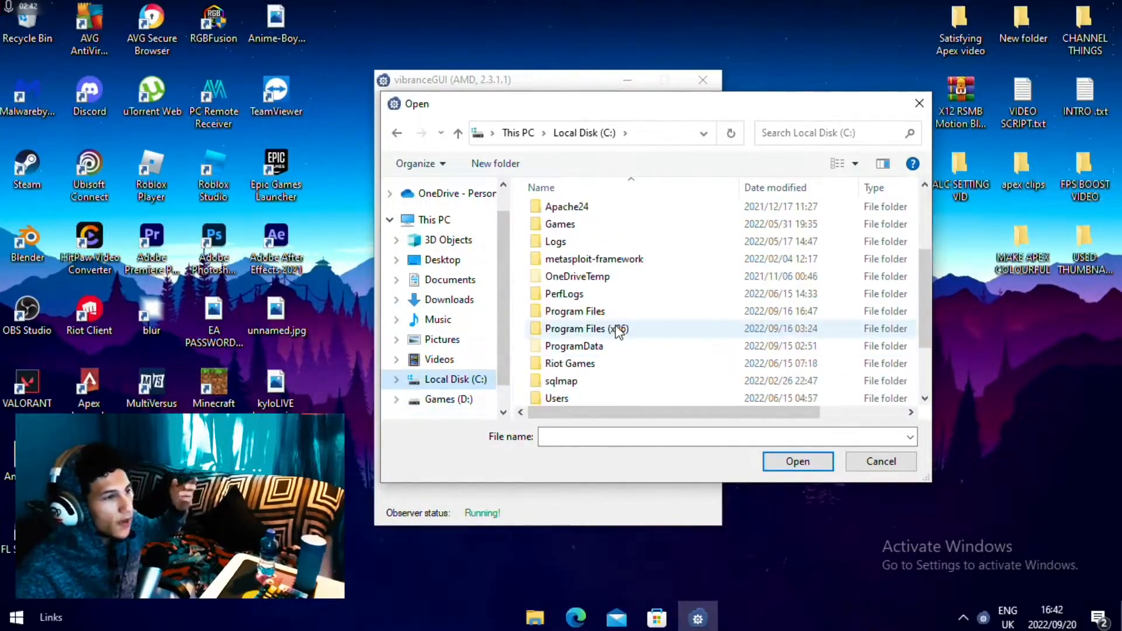
click(574, 311)
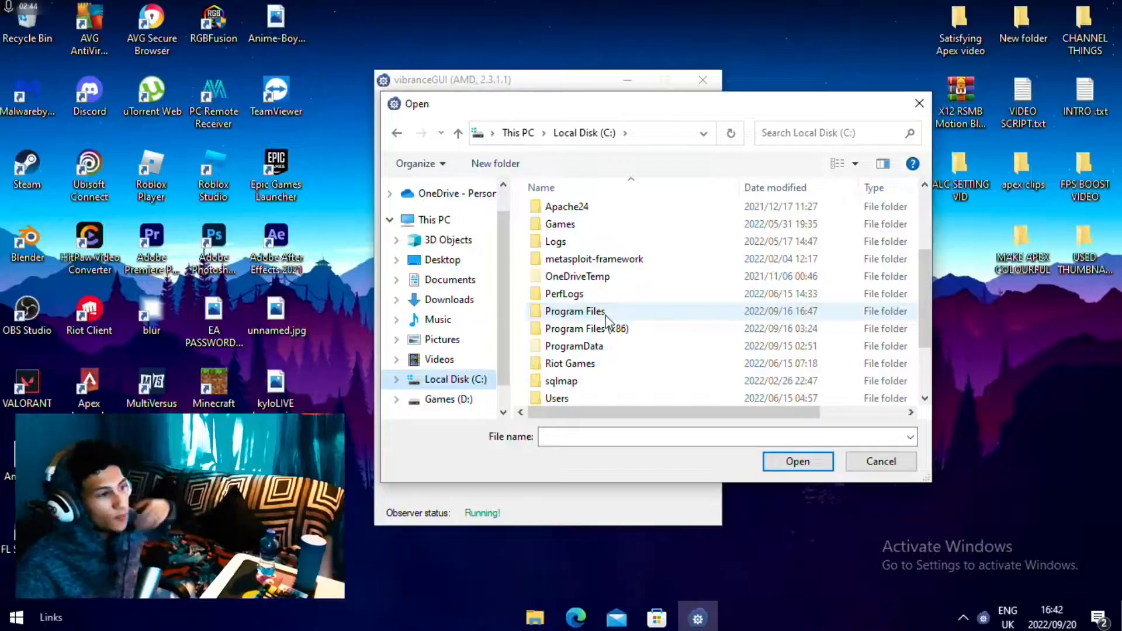
click(449, 399)
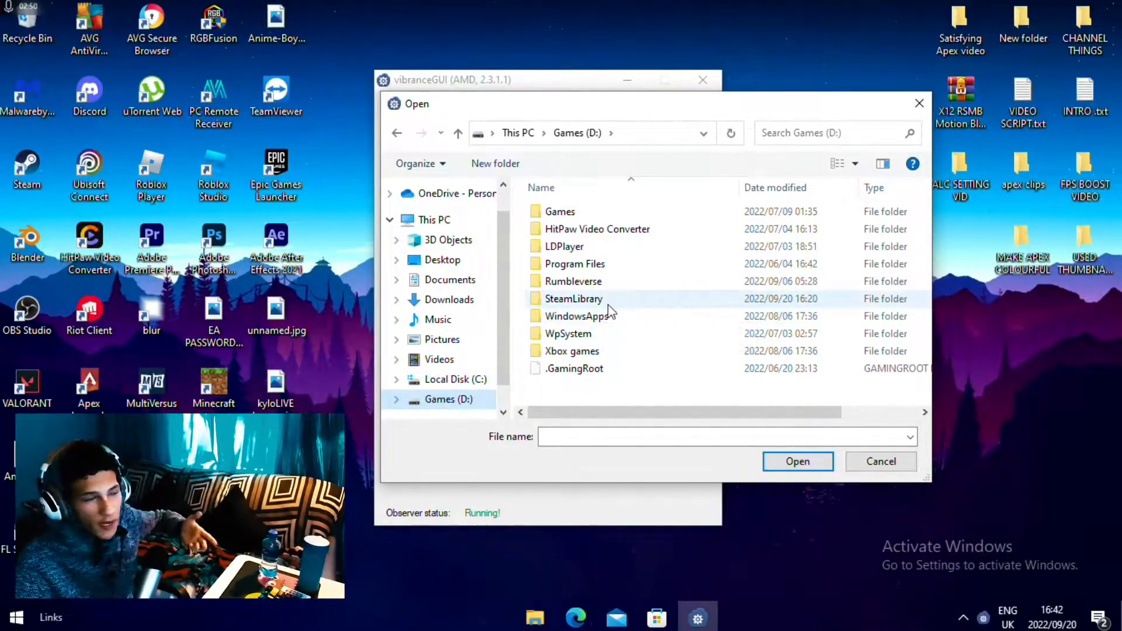
Step: Browse SteamLibrary > steamapps > common into the Apex Legends install folder
double_click(572, 298)
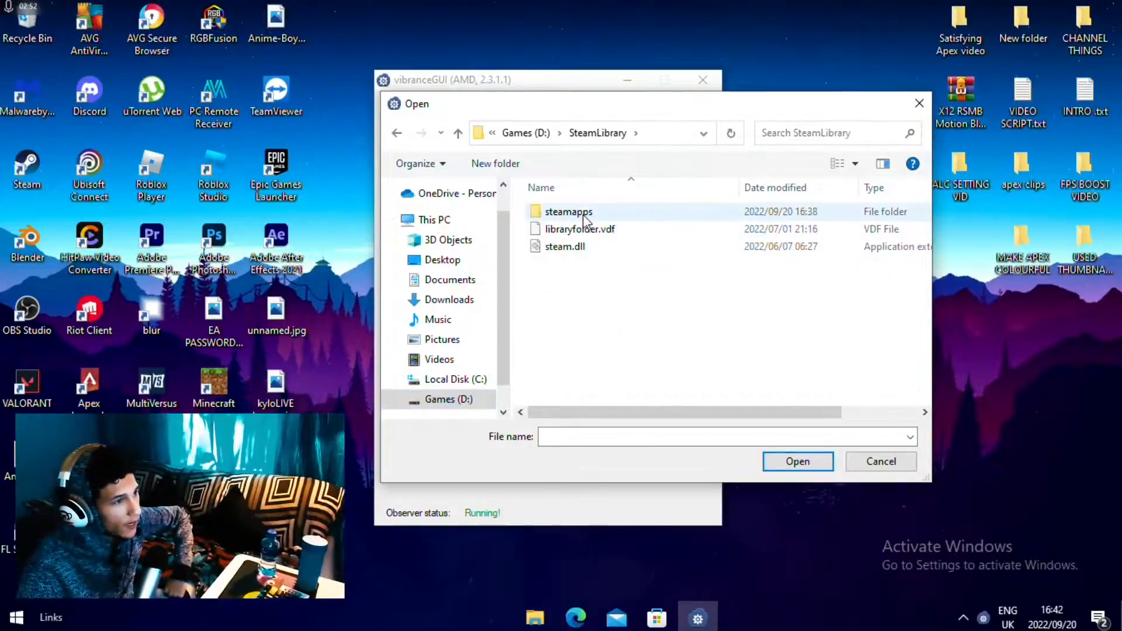
double_click(568, 211)
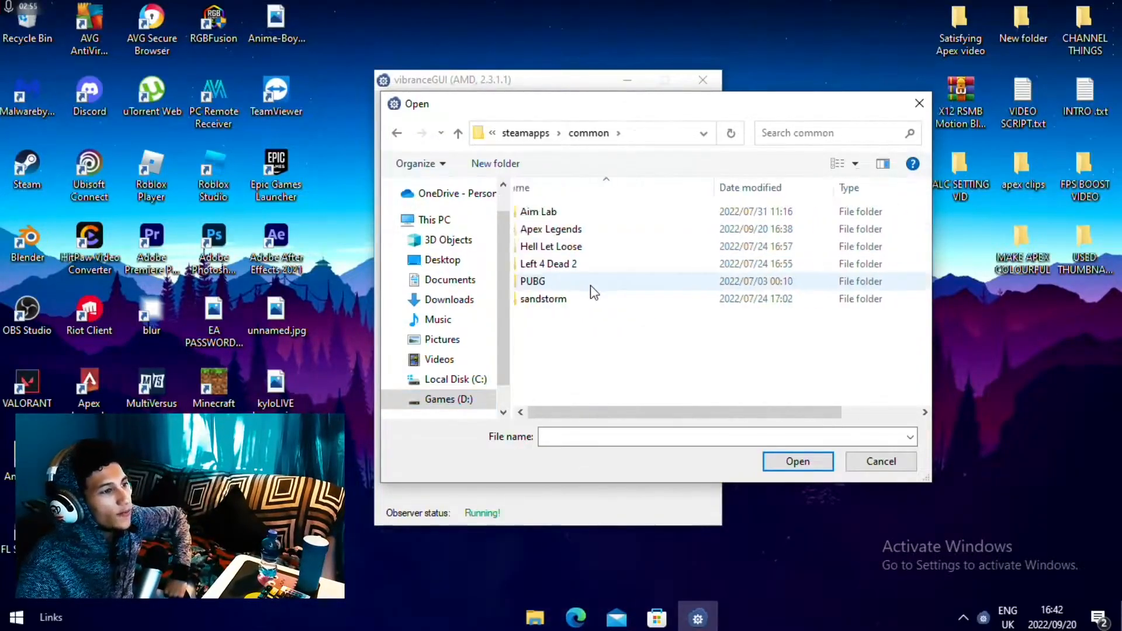
click(575, 229)
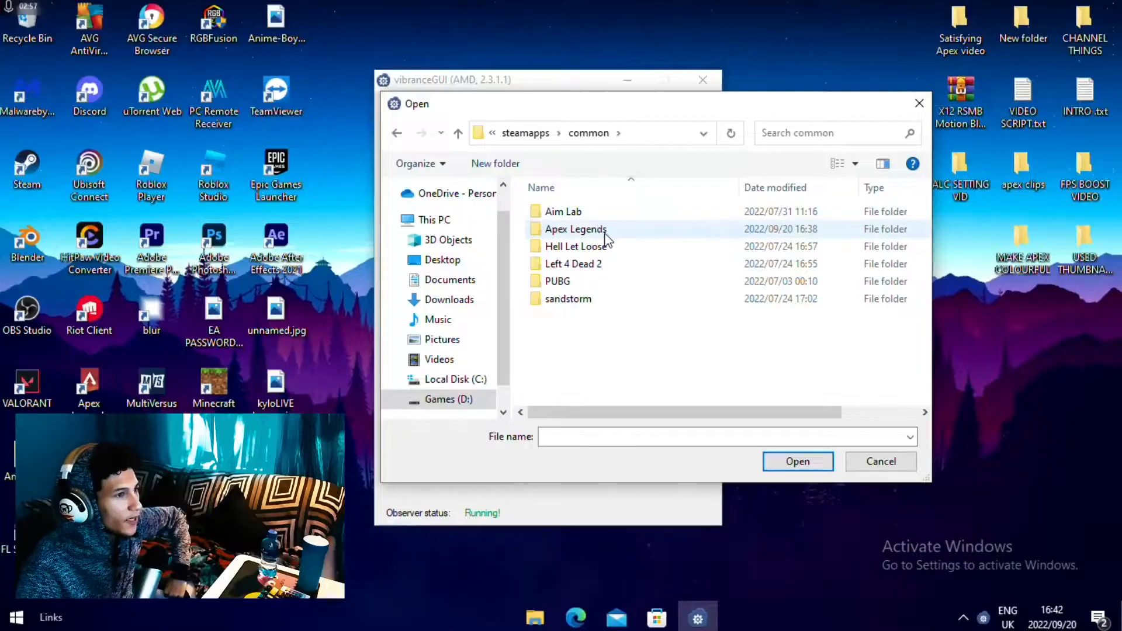
double_click(575, 229)
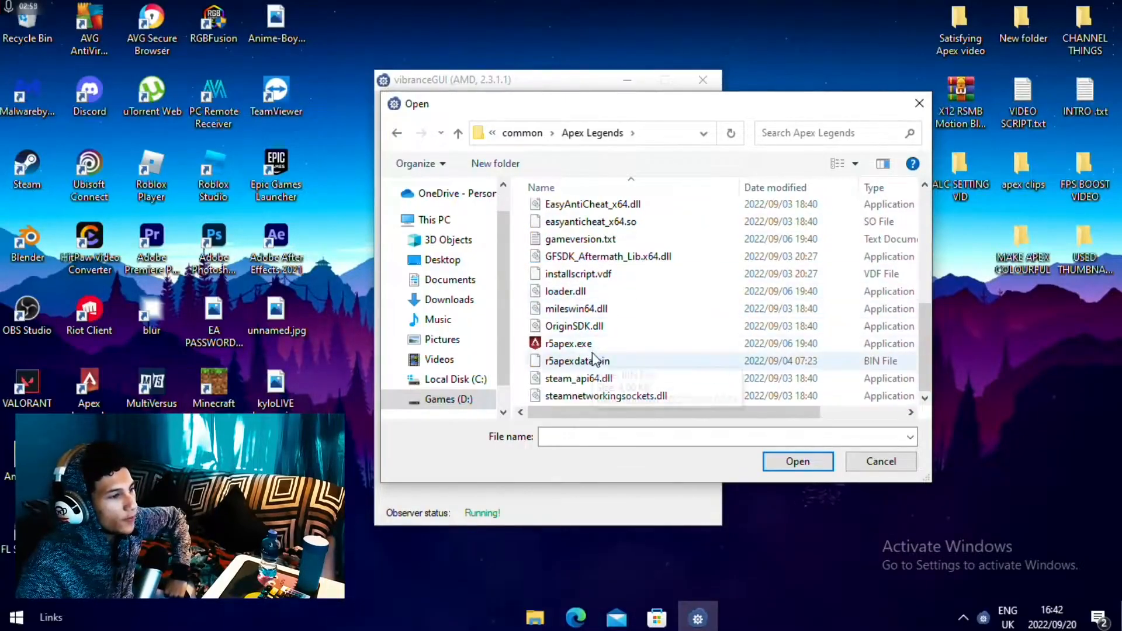
mouse_move(569, 343)
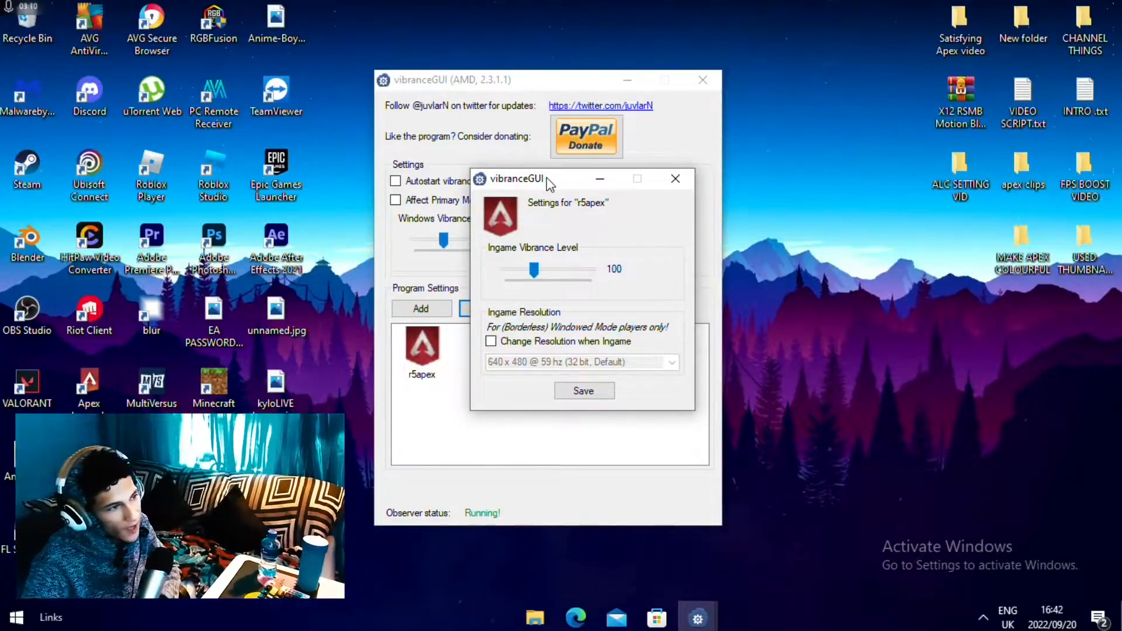
Step: Raise the r5apex Ingame Vibrance Level slider to about 219
drag(534, 270, 554, 270)
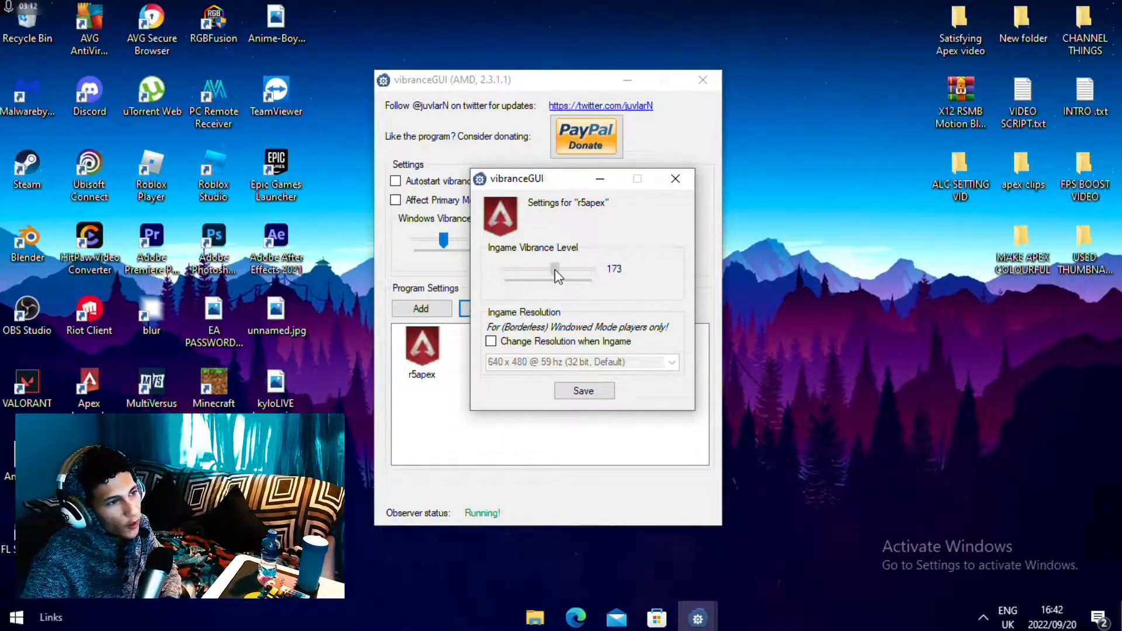
drag(554, 278, 573, 278)
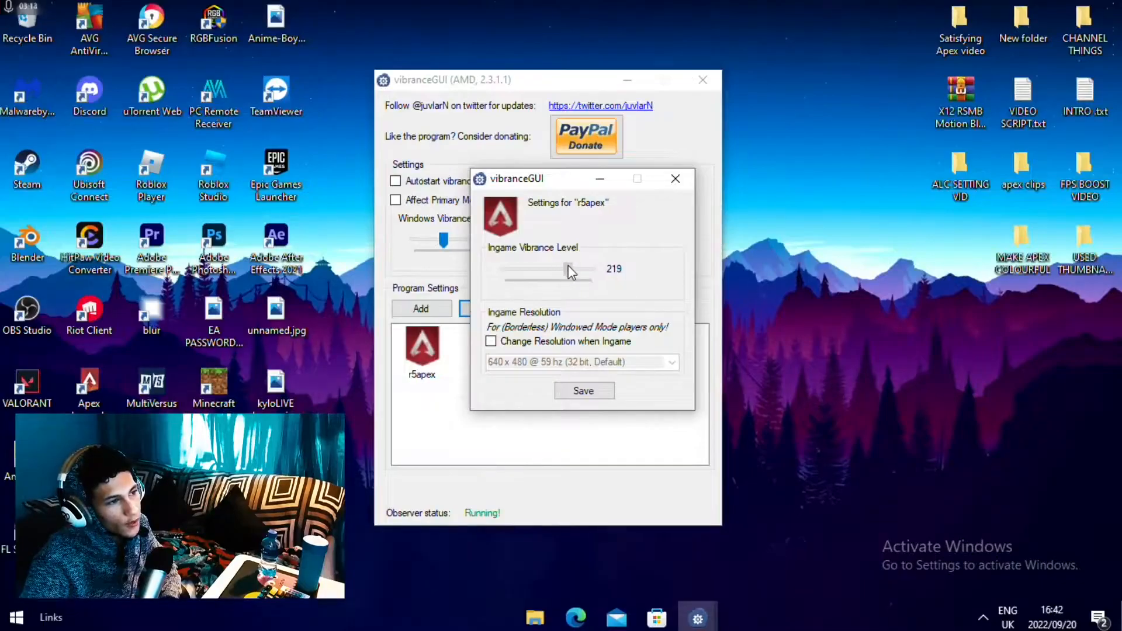
drag(566, 268, 559, 269)
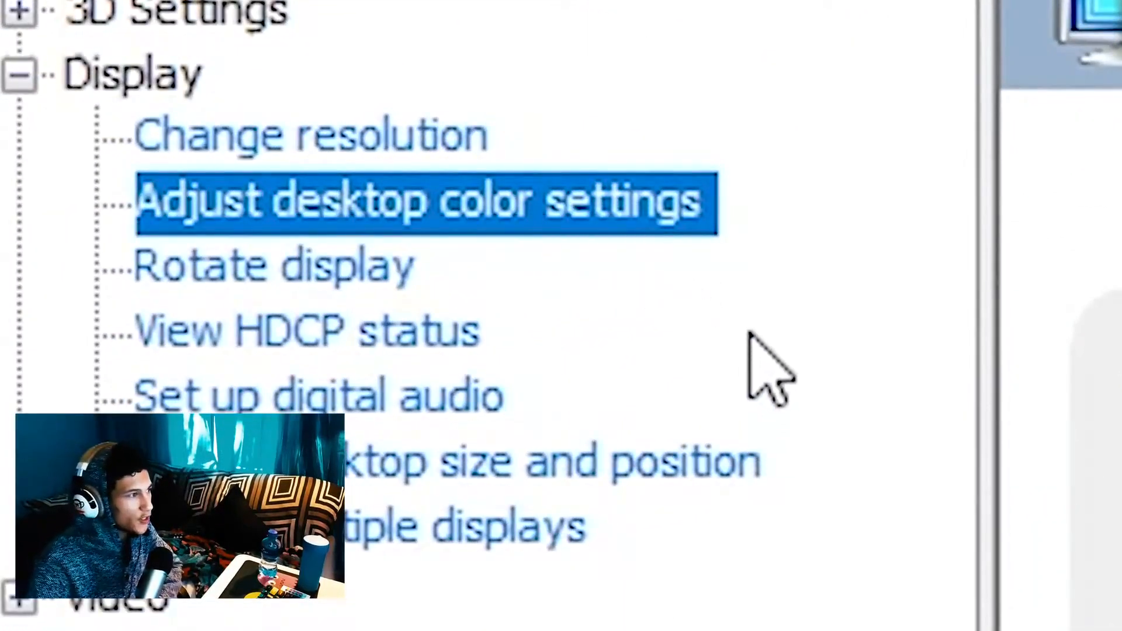
Step: In Adjust desktop color settings, raise Digital vibrance from 50% to 75%
click(422, 200)
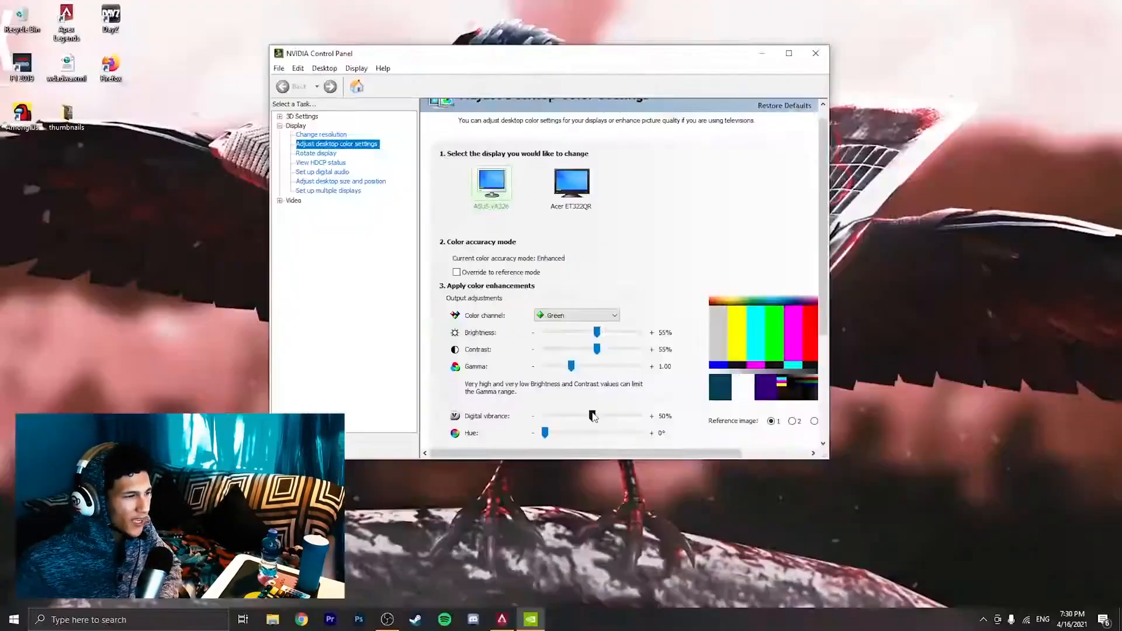
drag(562, 415, 613, 415)
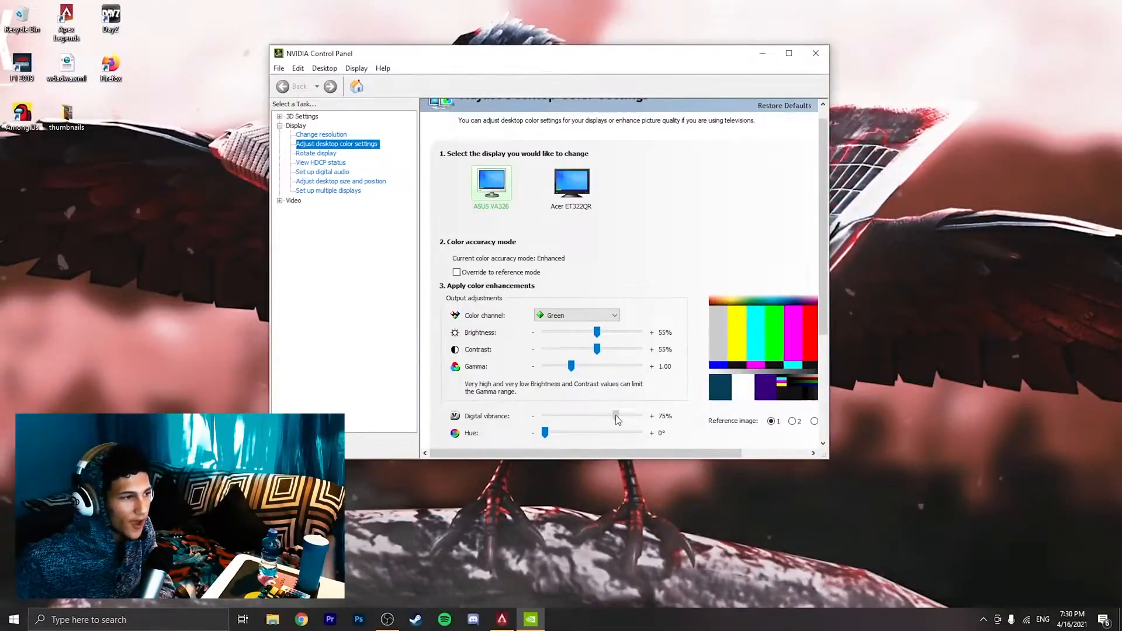